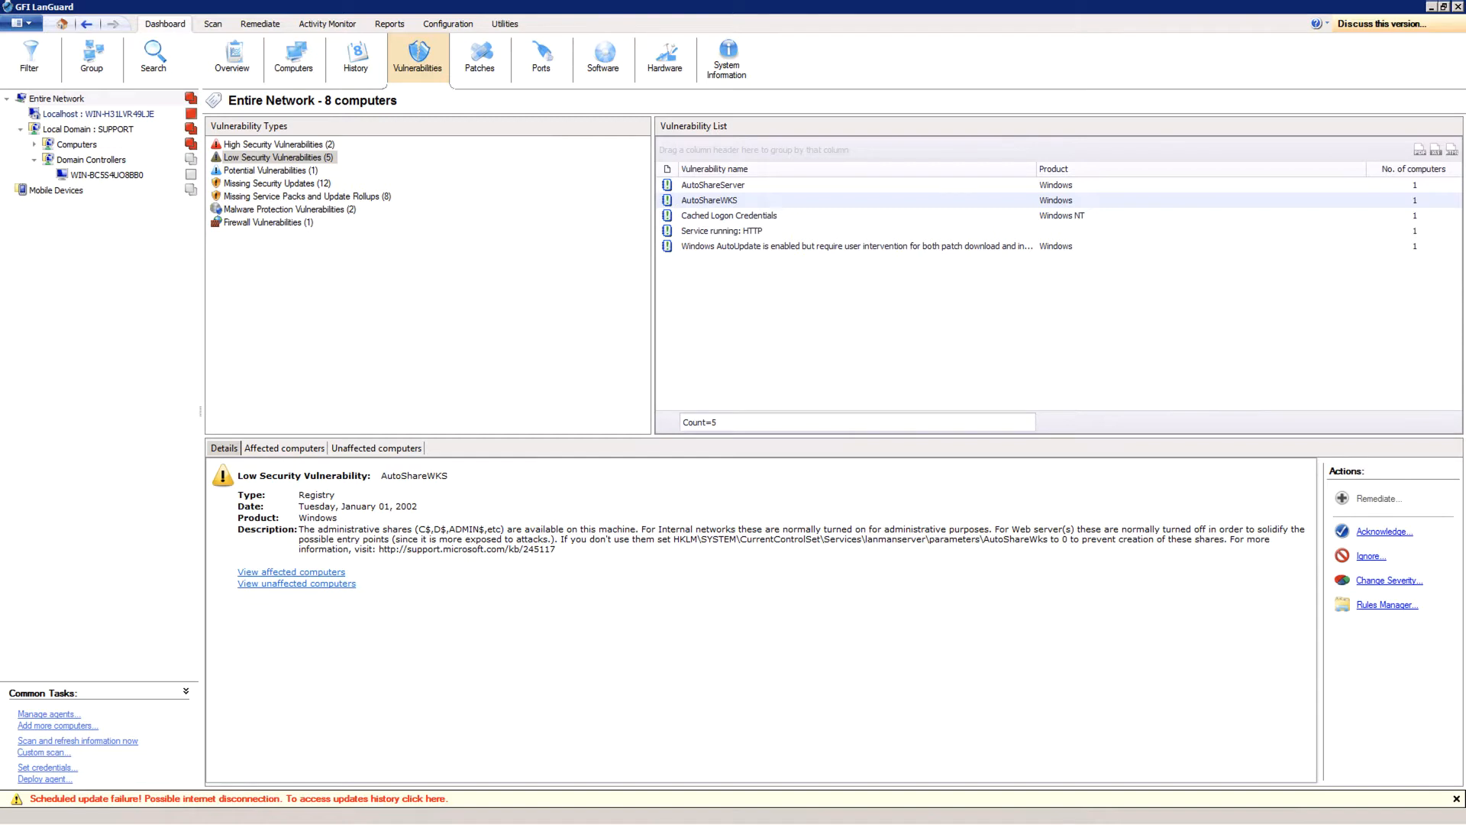
pyautogui.moveTo(710, 210)
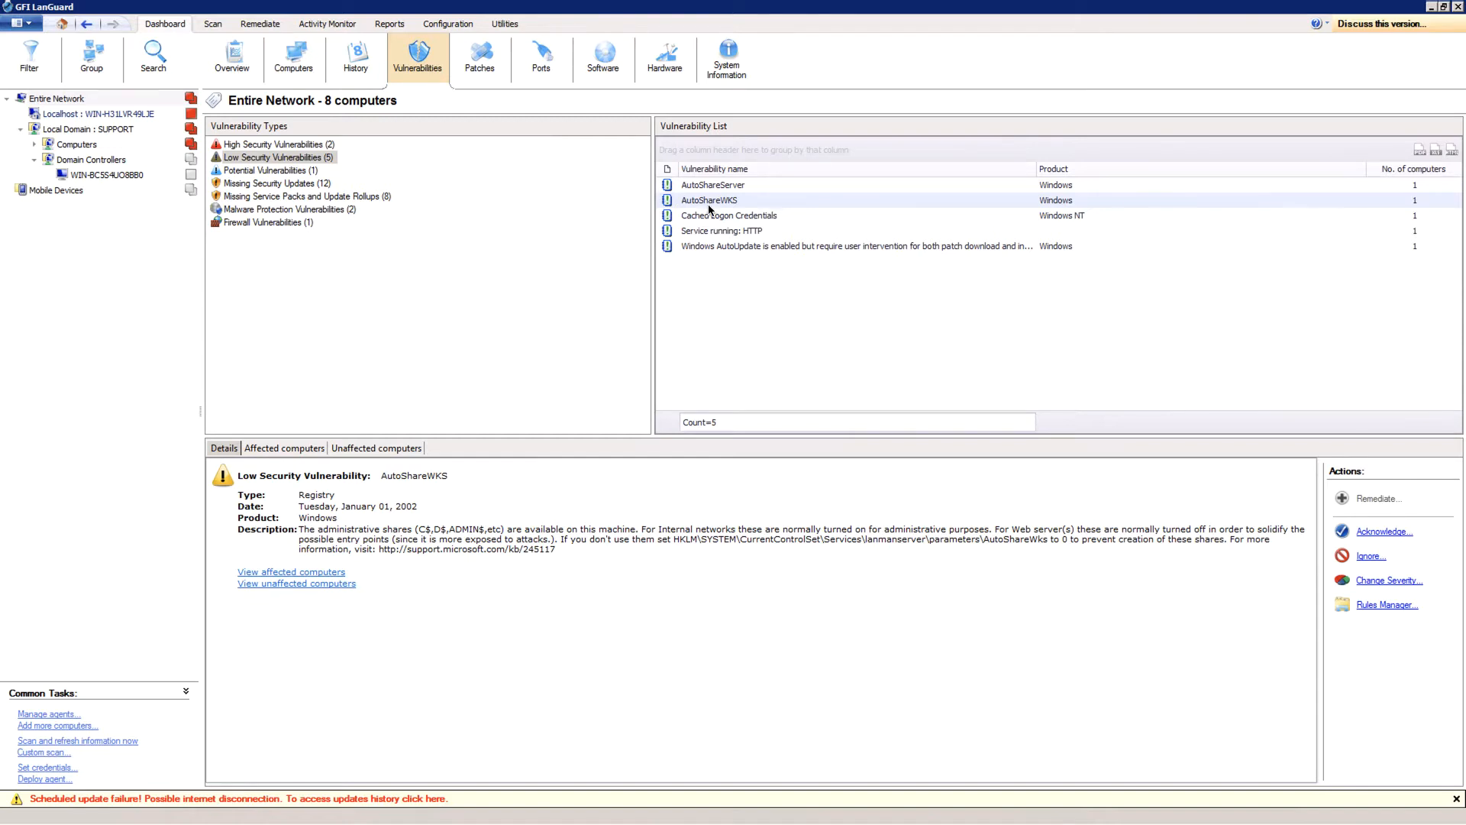
# Select the AutoShareServer low-security vulnerability and start an ignore rule for it.
pyautogui.click(714, 185)
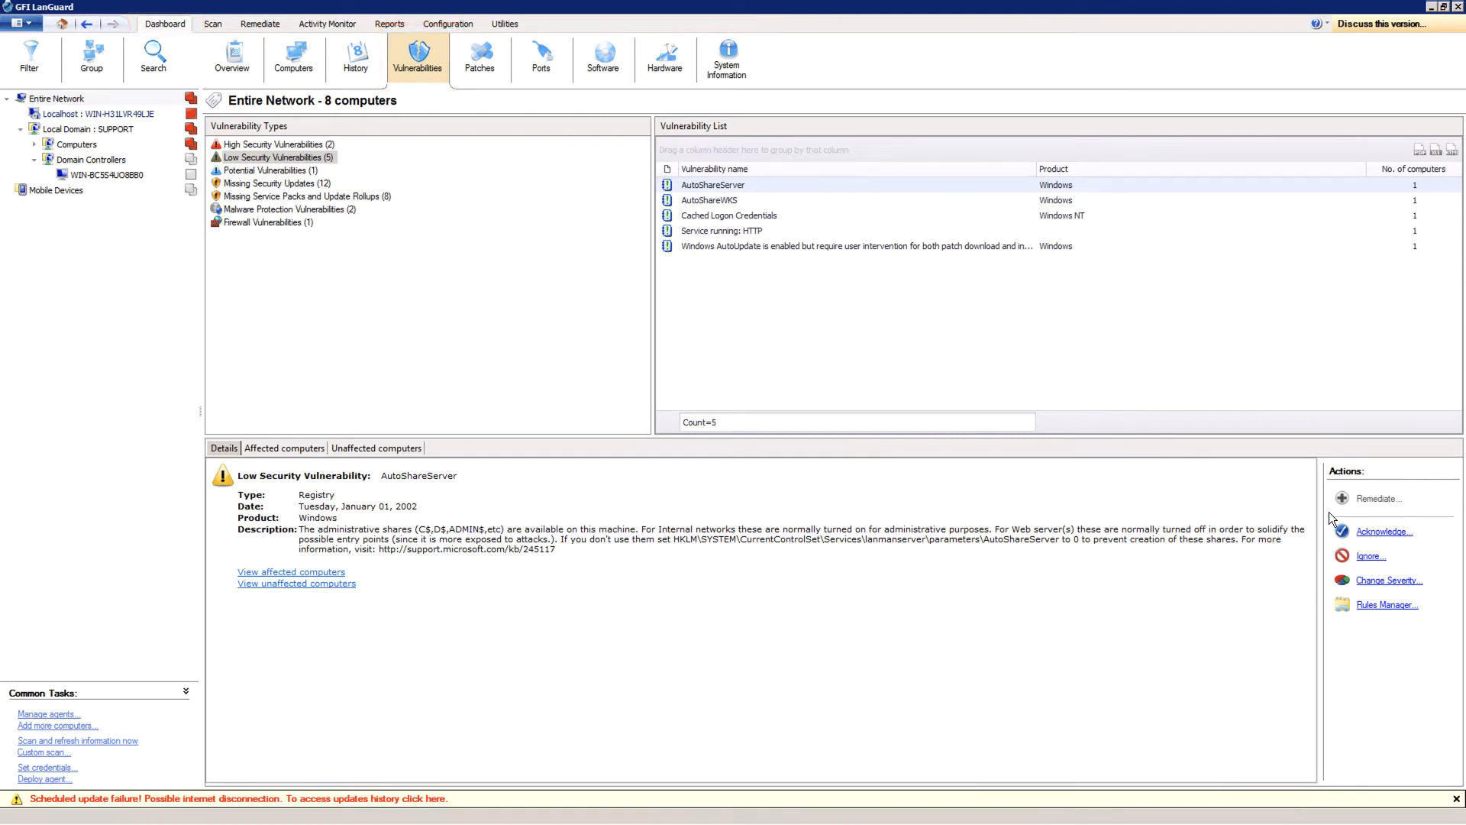
pyautogui.moveTo(1384, 531)
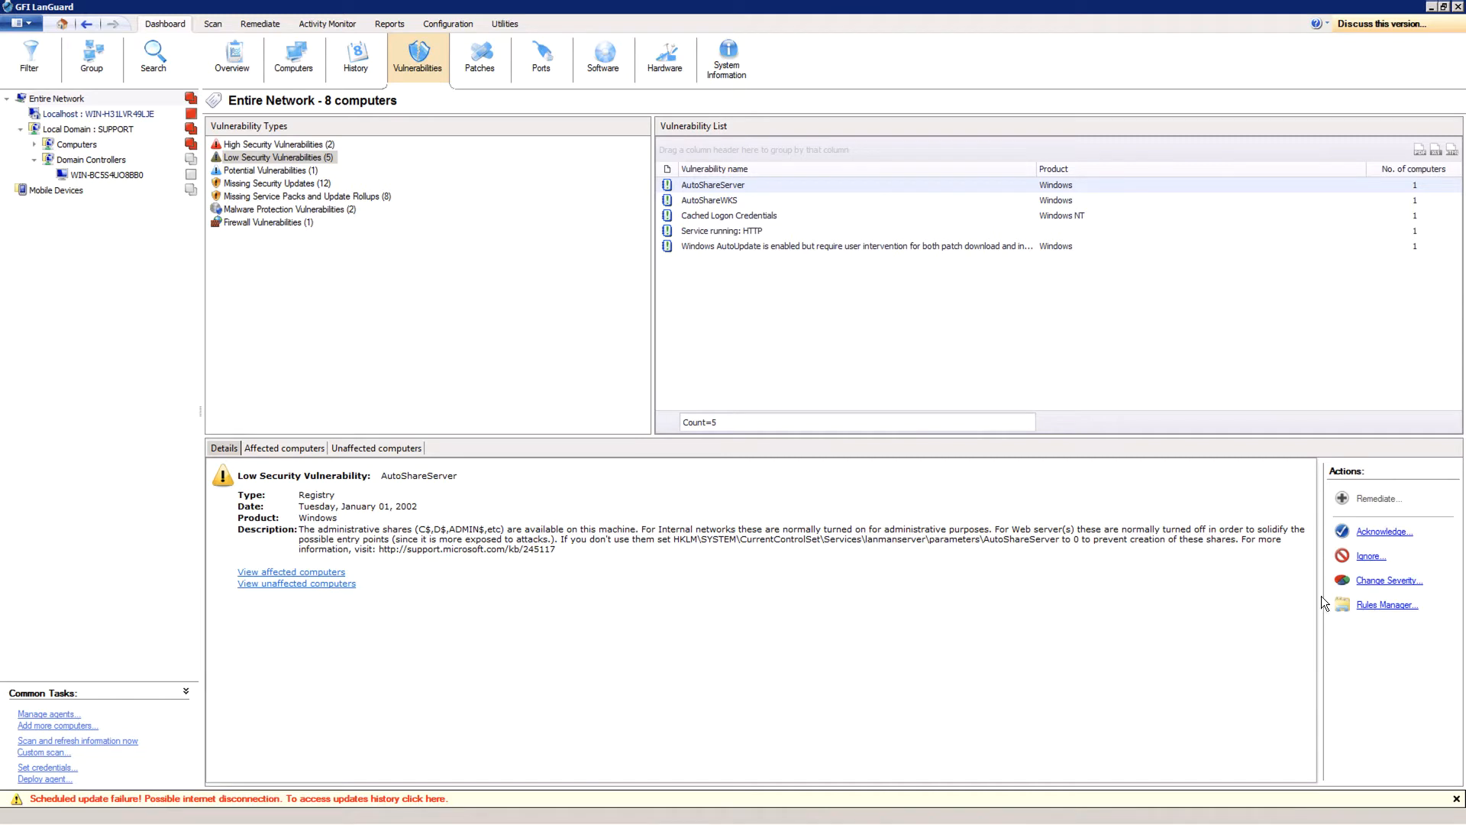
pyautogui.moveTo(1295, 602)
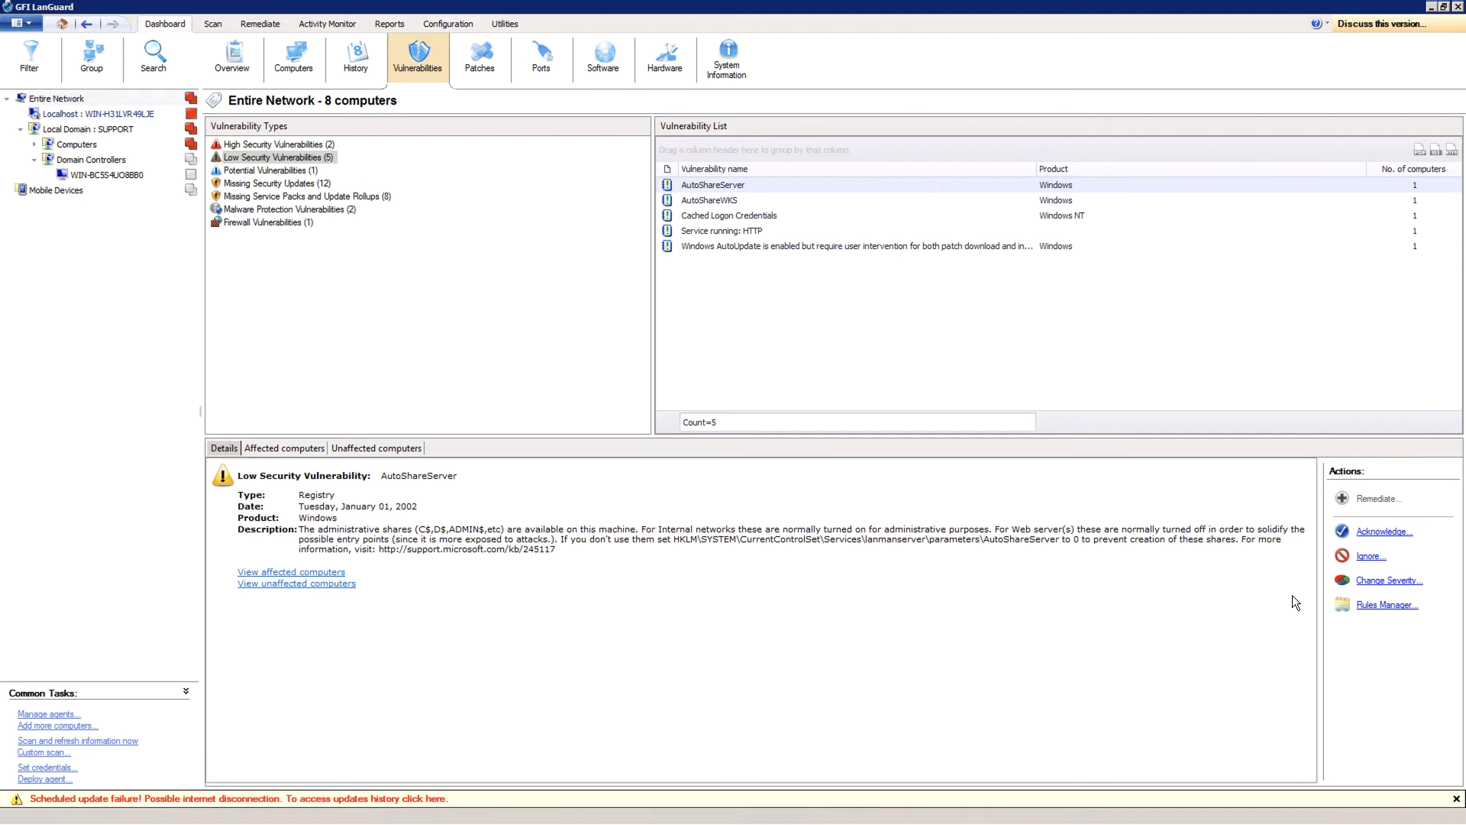
pyautogui.moveTo(1351, 586)
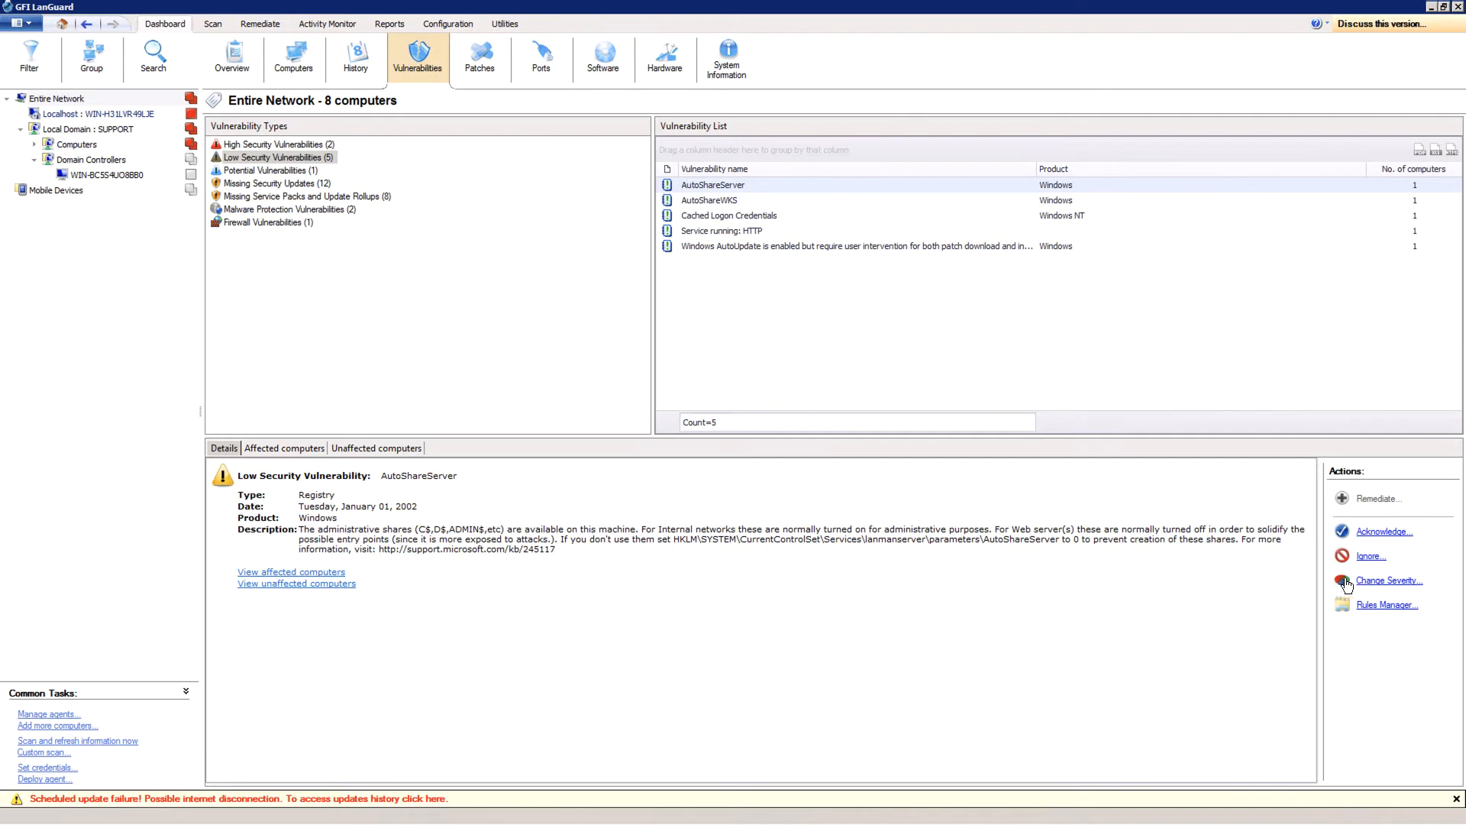
pyautogui.click(1369, 556)
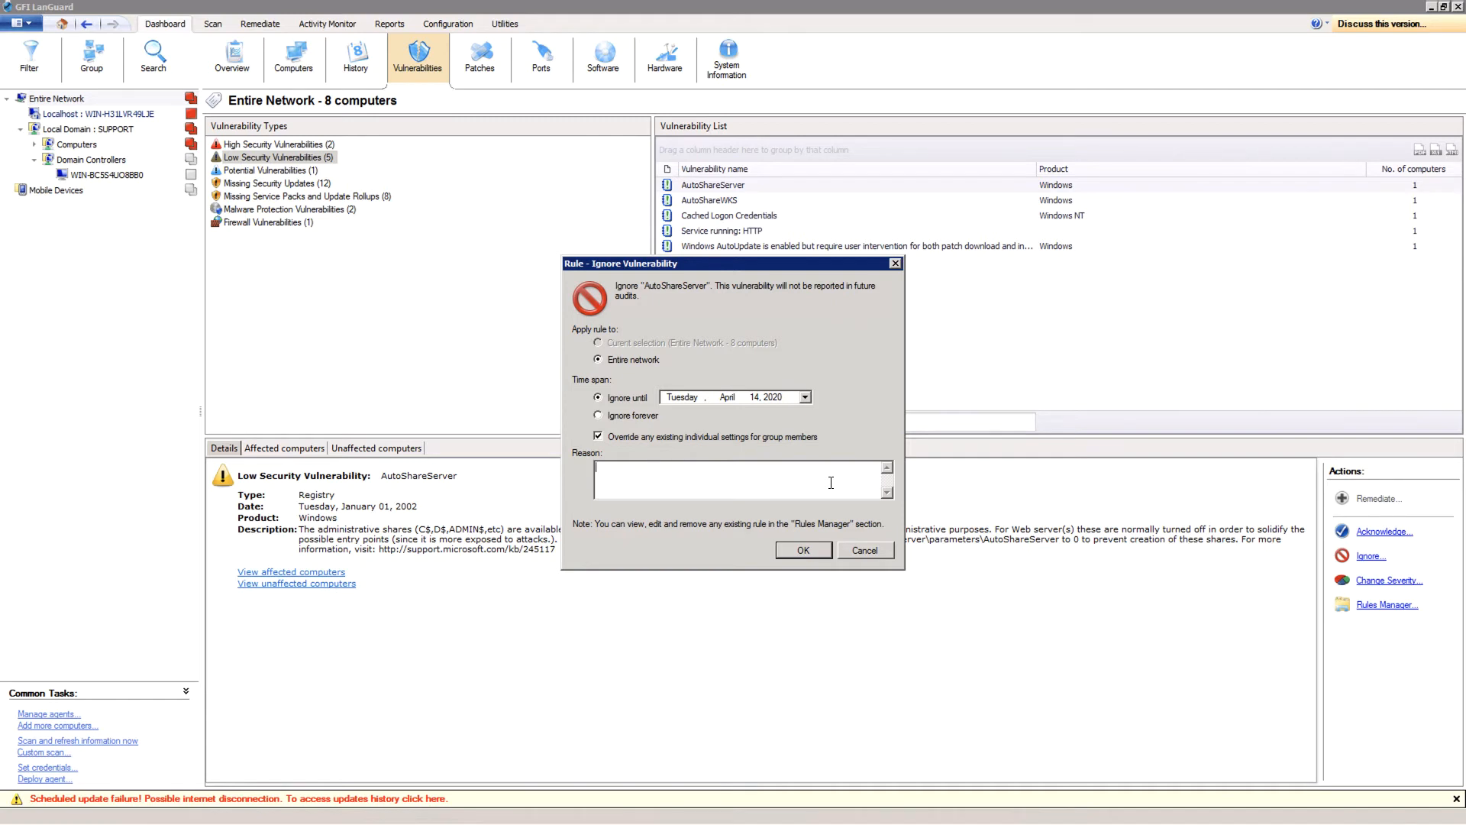
# Enter 'Business decision.' as the reason for ignoring AutoShareServer network-wide until April 14, 2020.
pyautogui.write('Business')
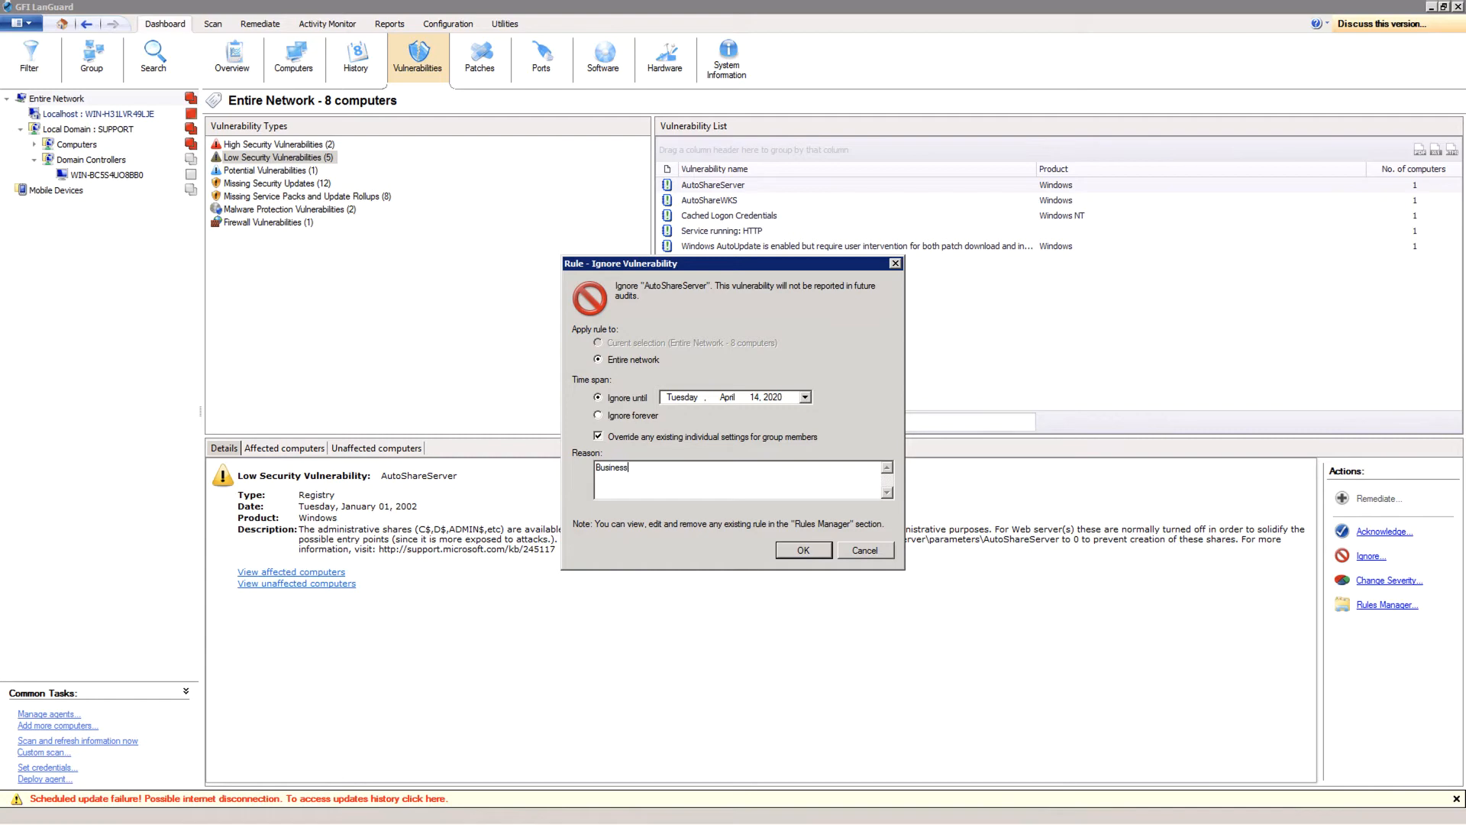
pyautogui.write('decision.')
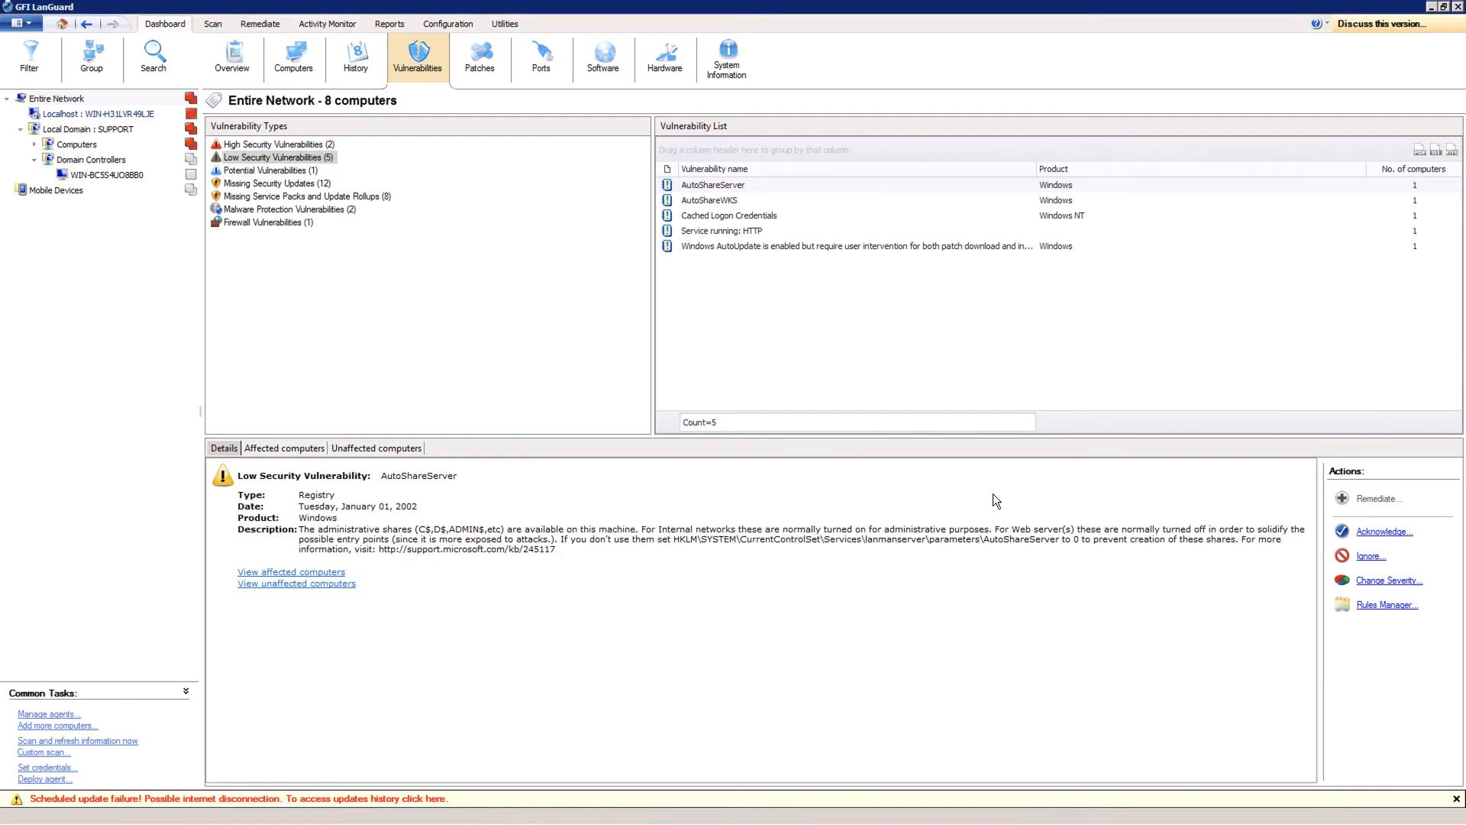
pyautogui.moveTo(1008, 463)
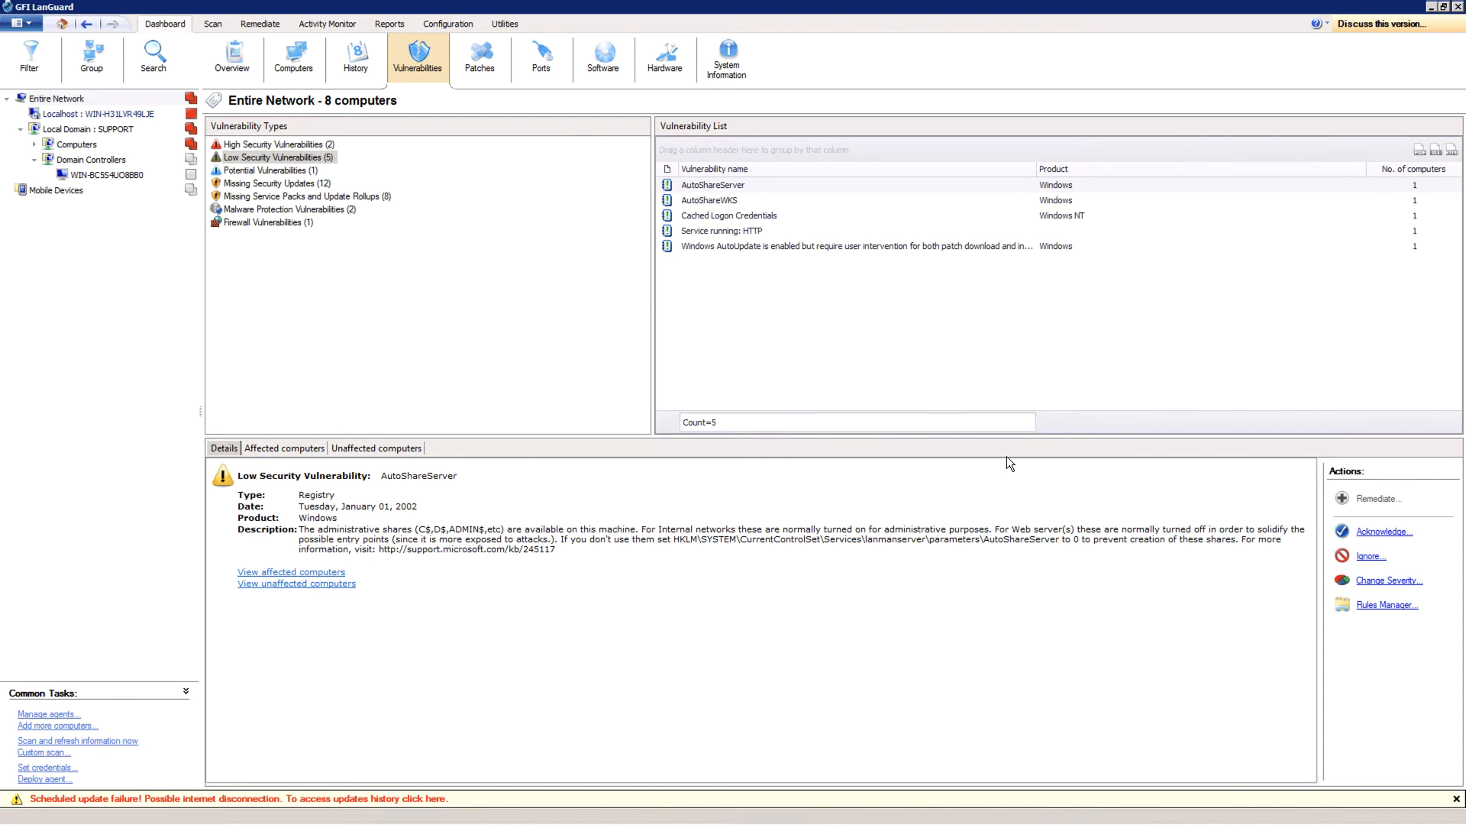
pyautogui.moveTo(1376, 586)
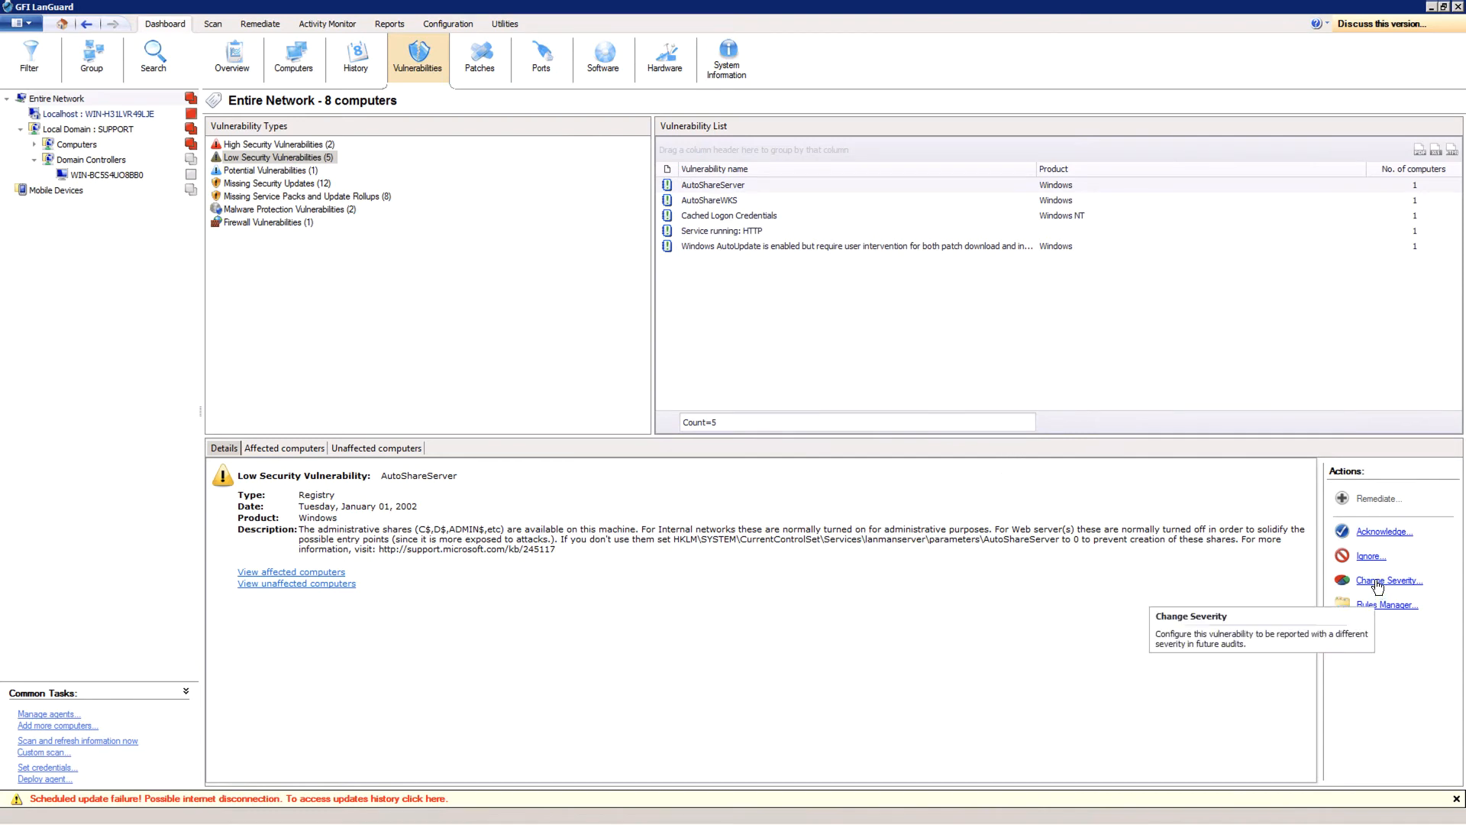
# Open the Rule - Change Severity dialog for AutoShareServer.
pyautogui.click(1386, 581)
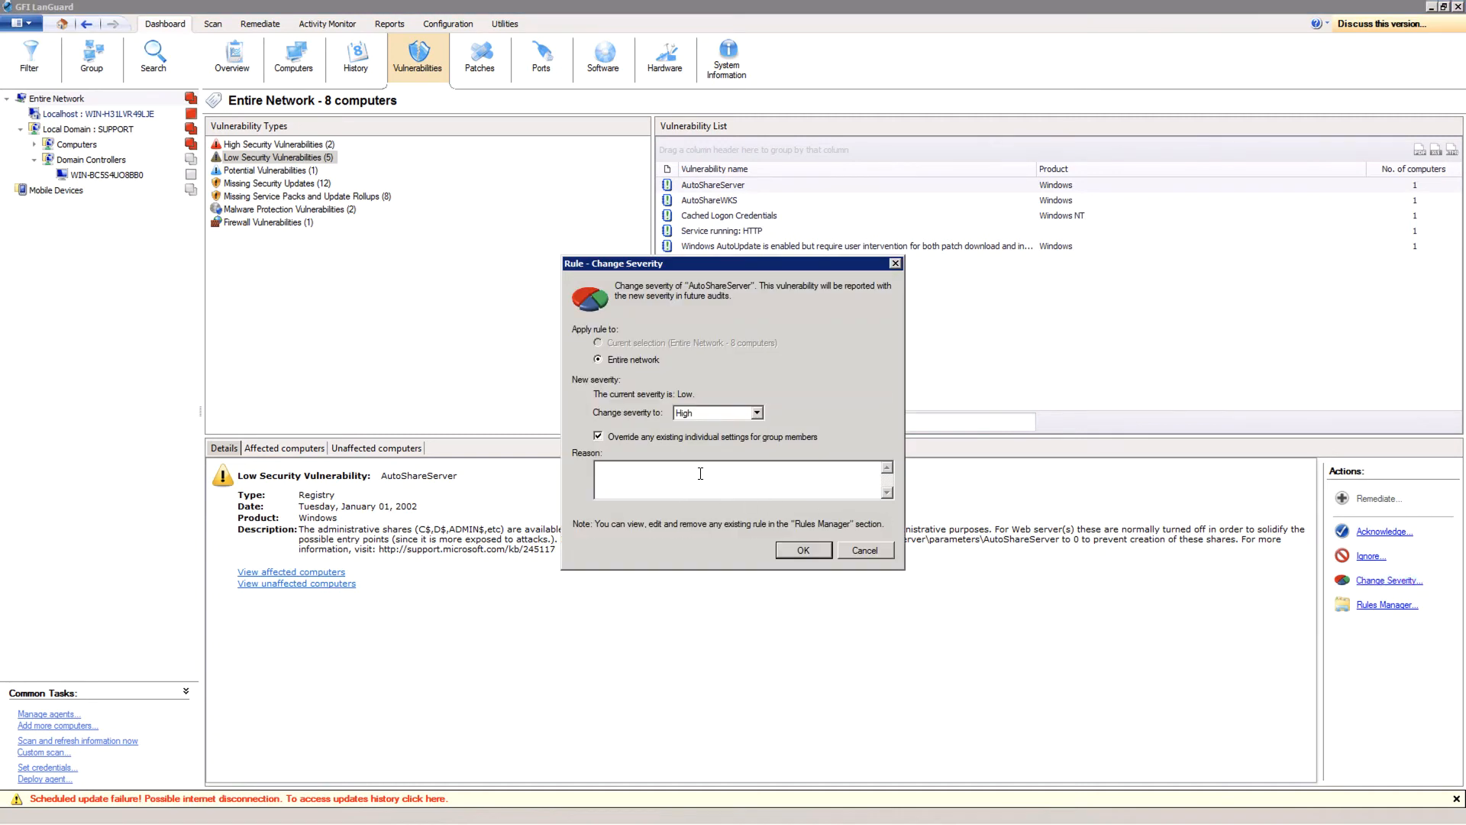
# Apply a Medium severity rule to AutoShareServer, then list the 12 Missing Security Updates.
pyautogui.click(750, 413)
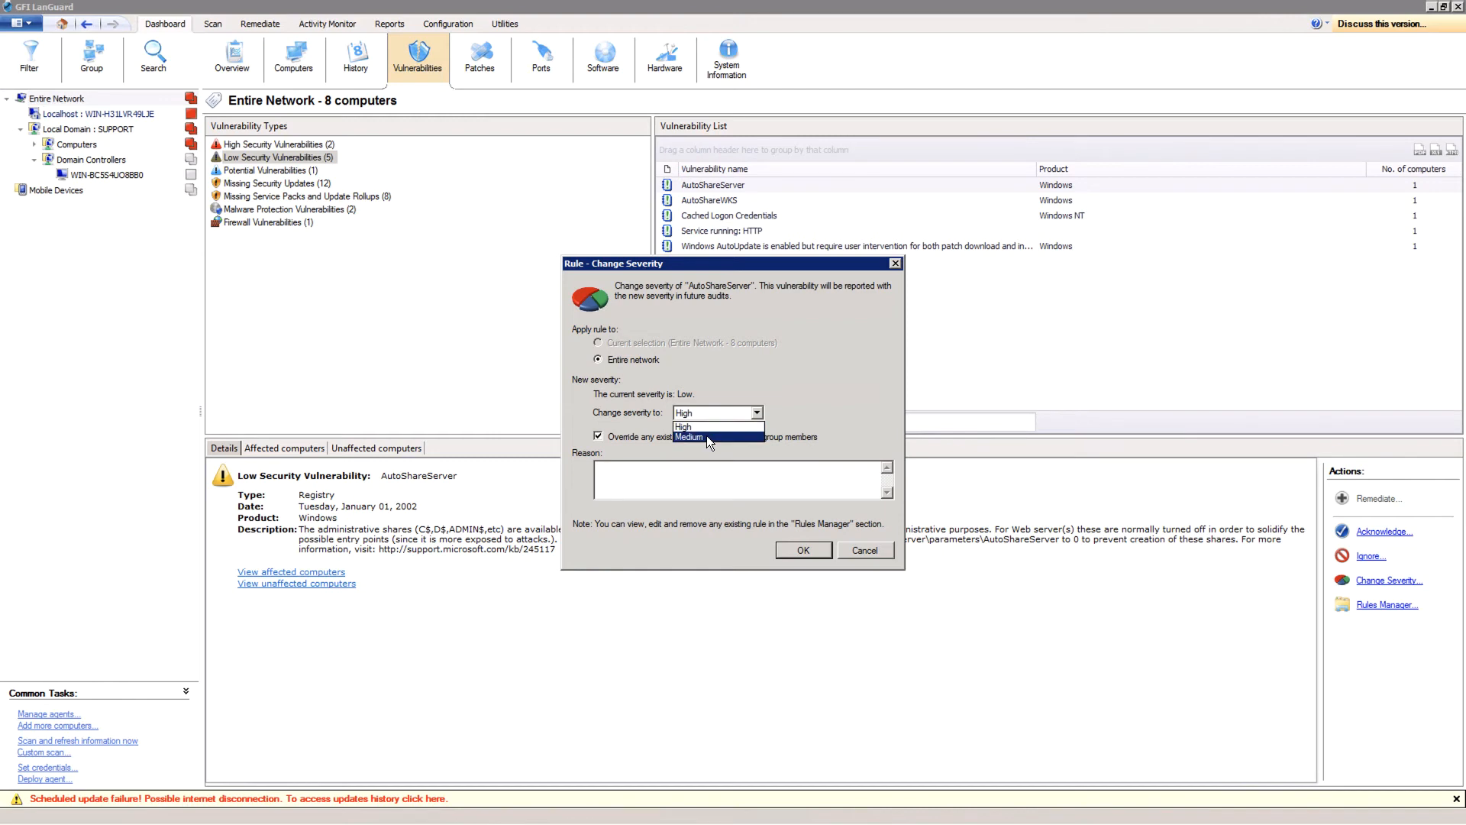
pyautogui.click(689, 437)
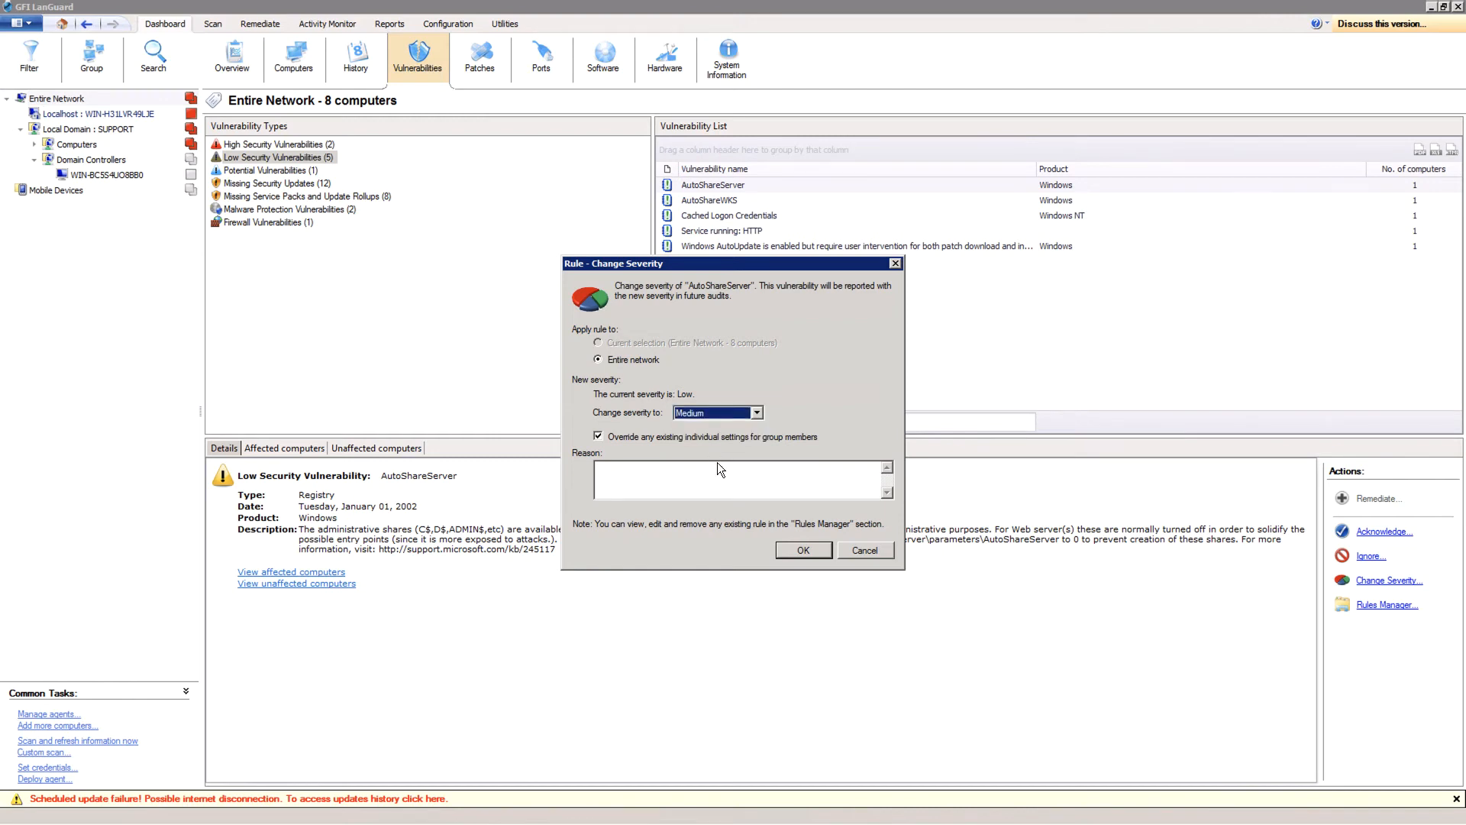
pyautogui.click(804, 549)
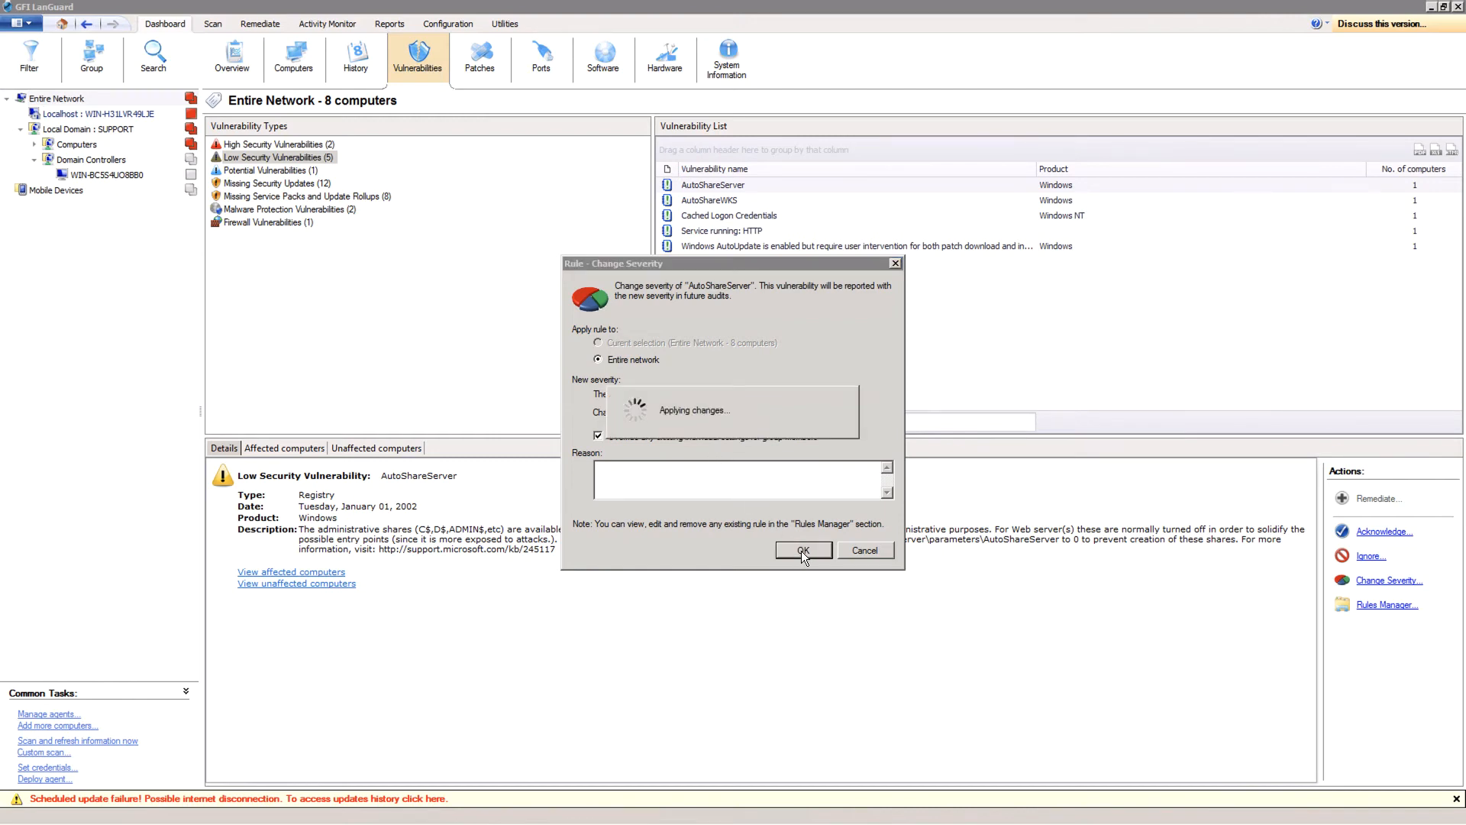
pyautogui.click(803, 549)
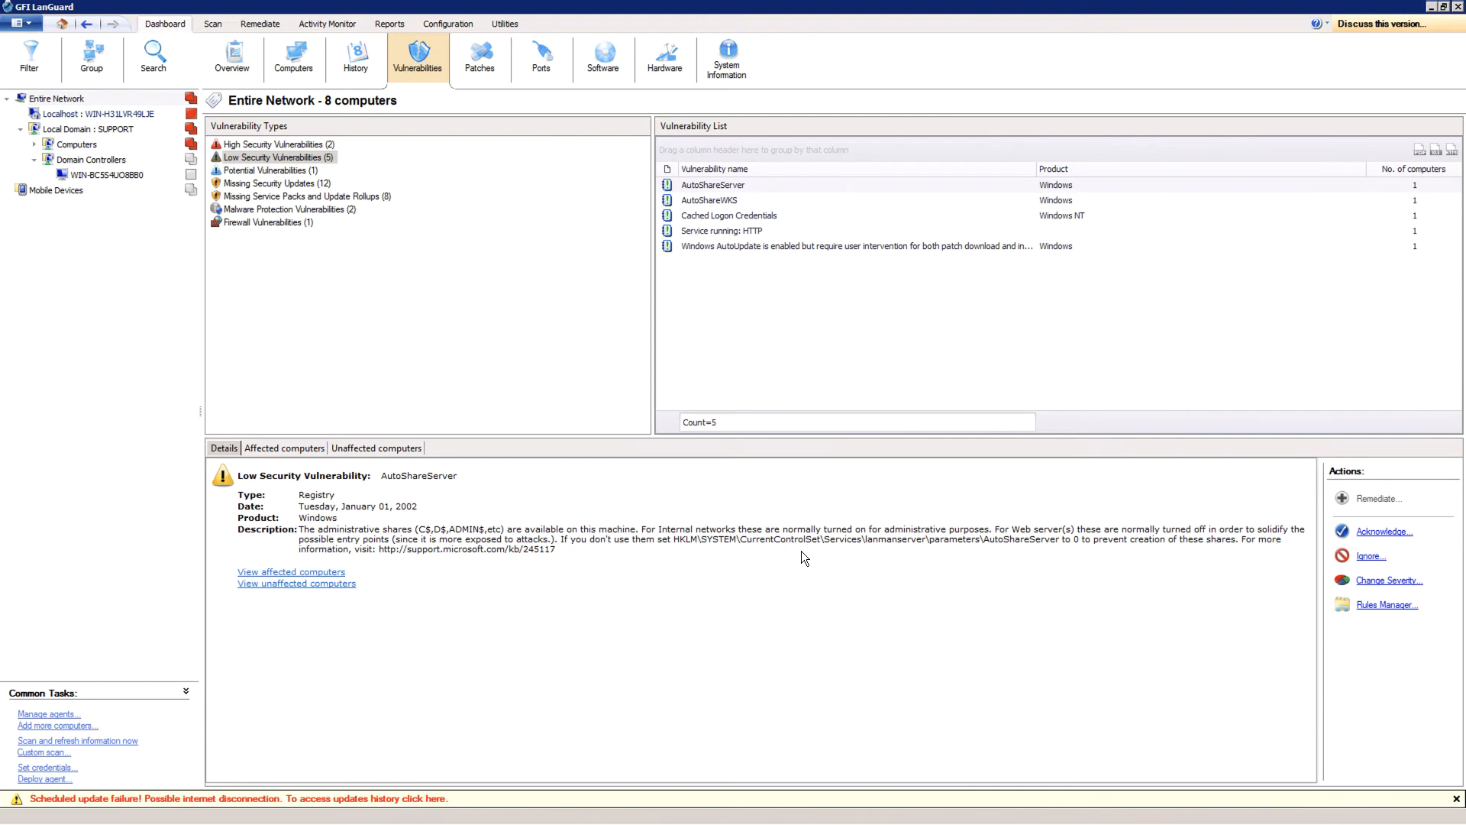
pyautogui.moveTo(282, 191)
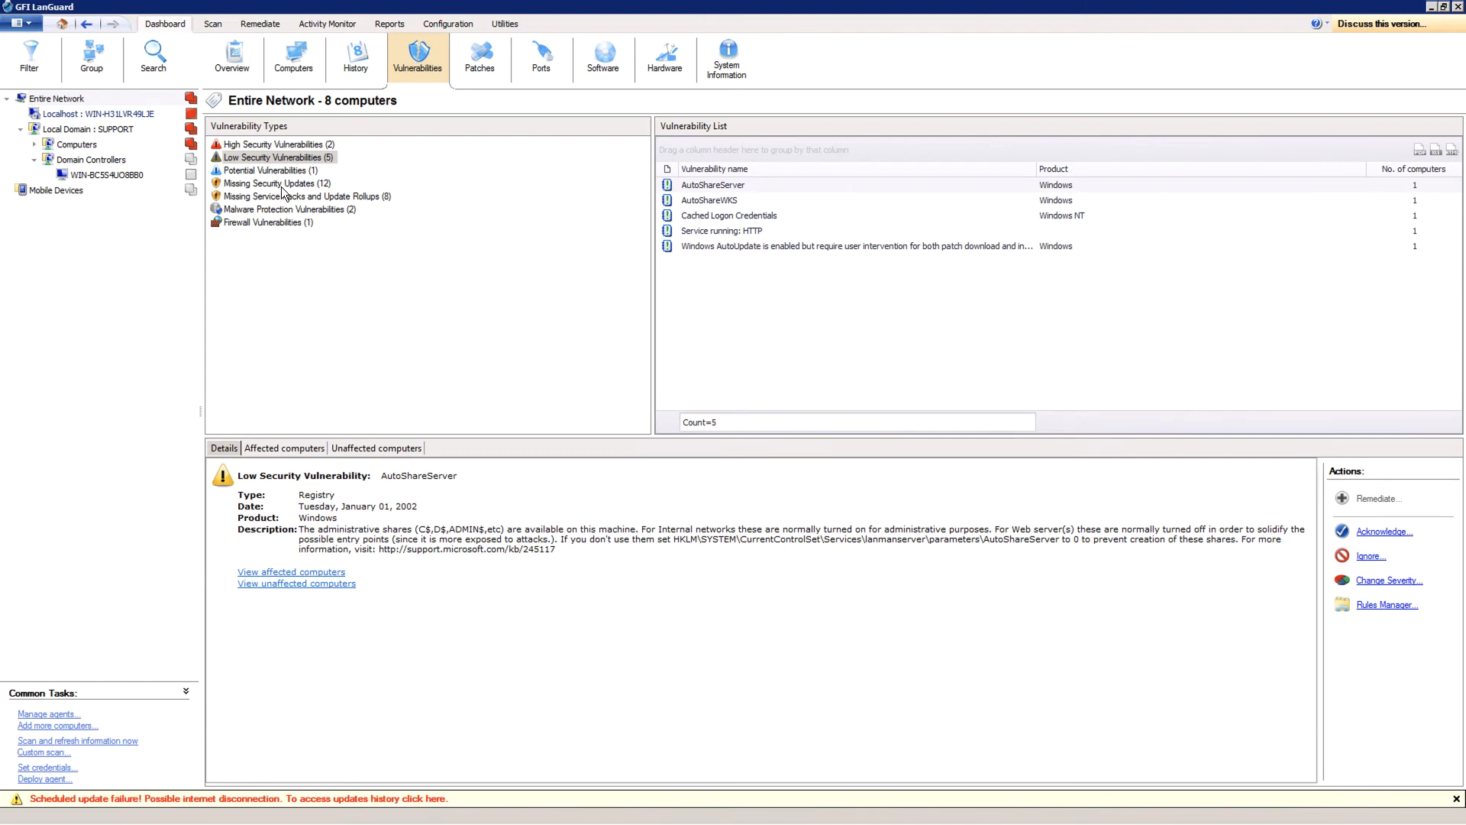
pyautogui.click(273, 183)
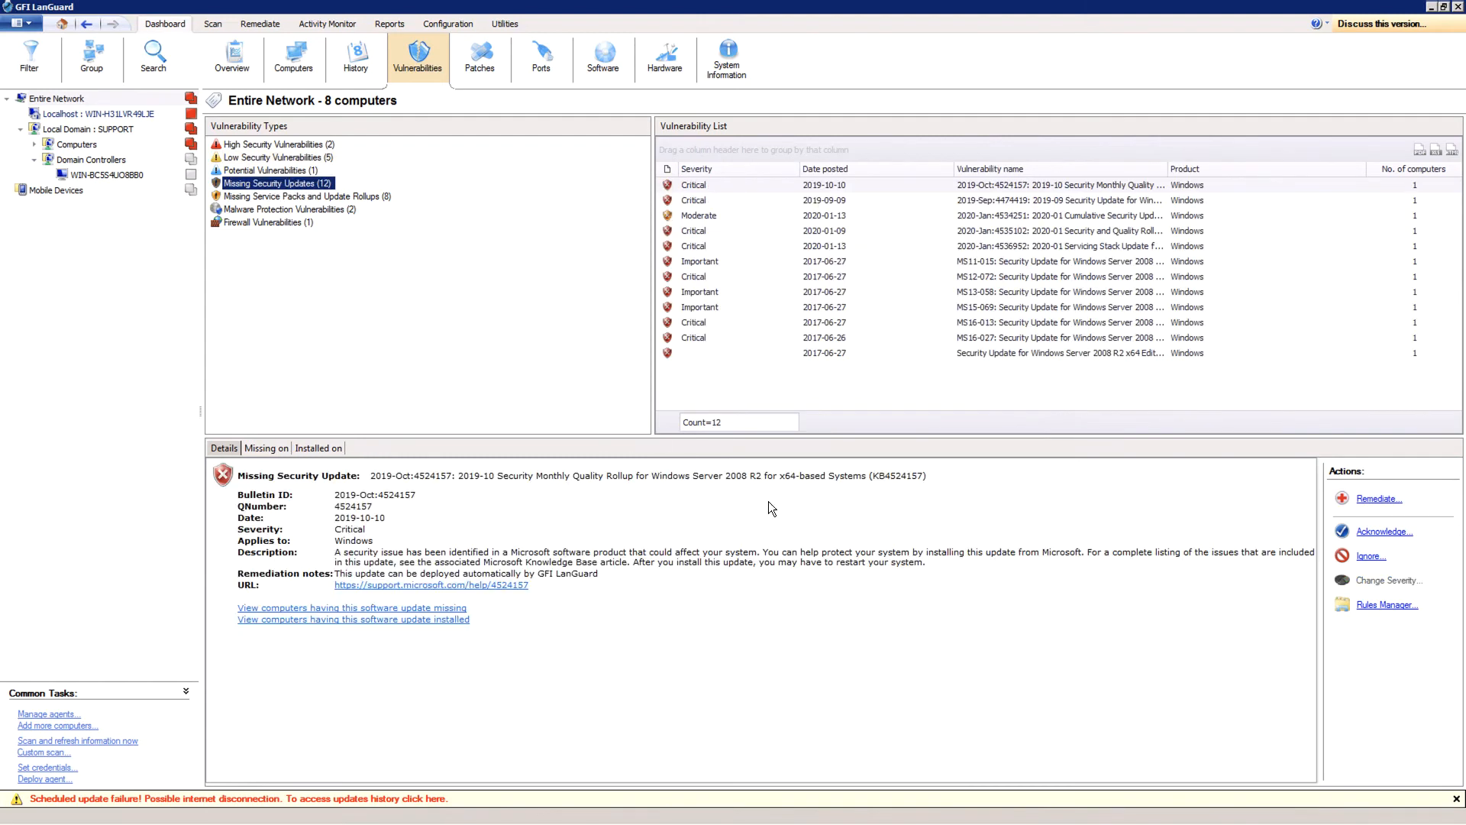
pyautogui.moveTo(1386, 611)
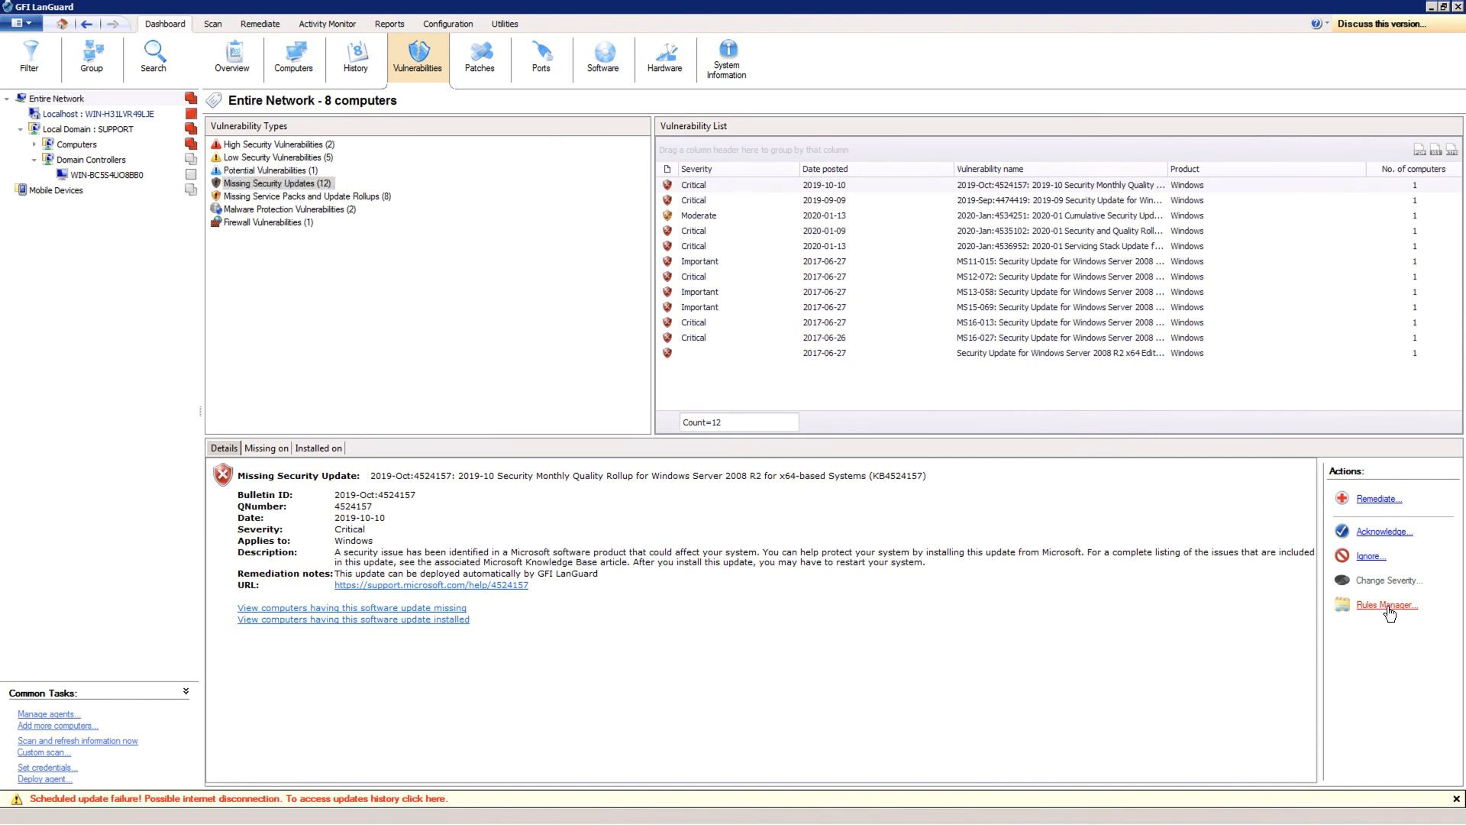
# Open Rules Manager and group its three rules by Target, then by Action.
pyautogui.click(1385, 605)
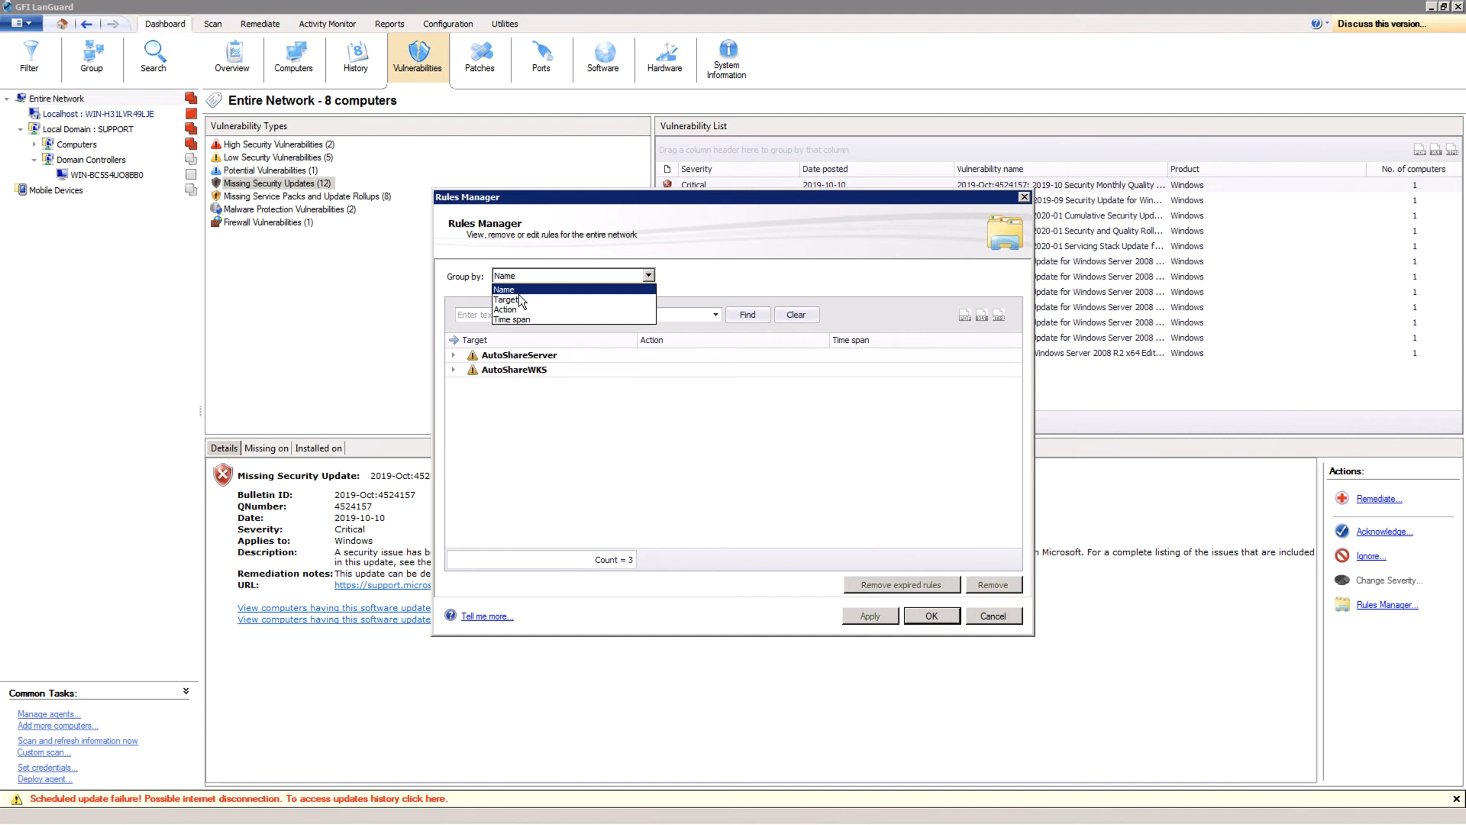
pyautogui.click(507, 299)
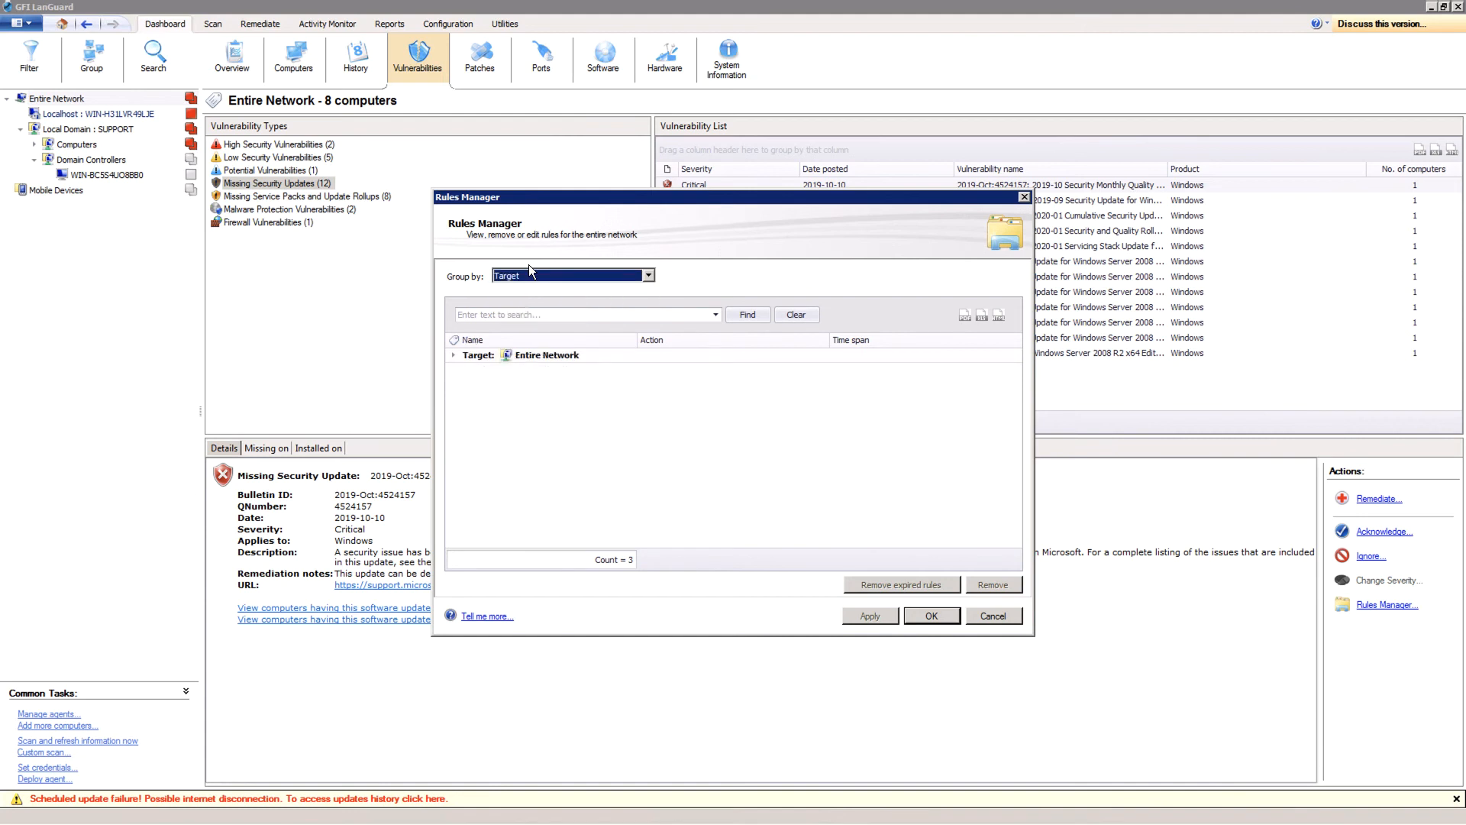
pyautogui.click(646, 275)
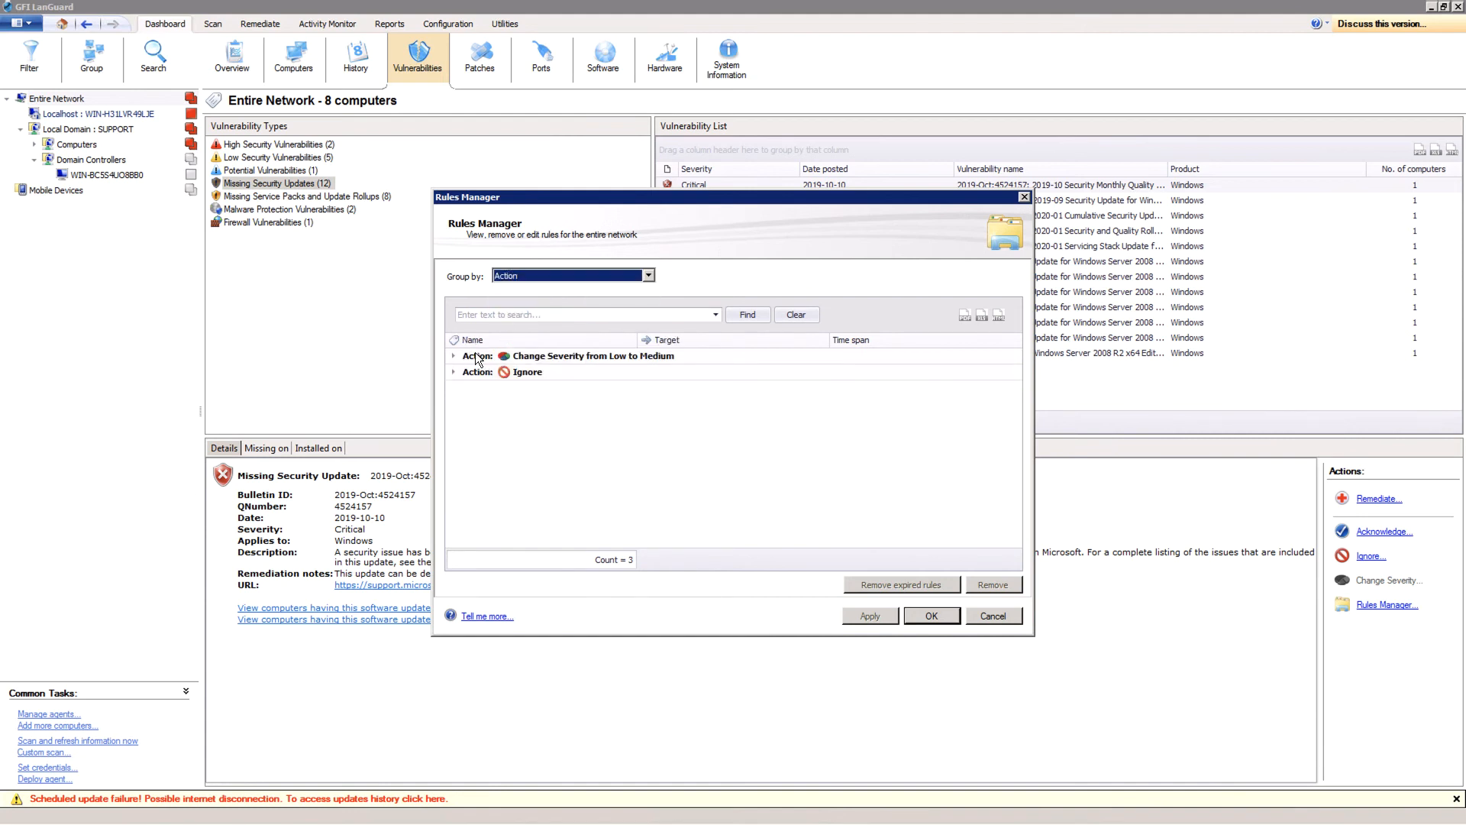